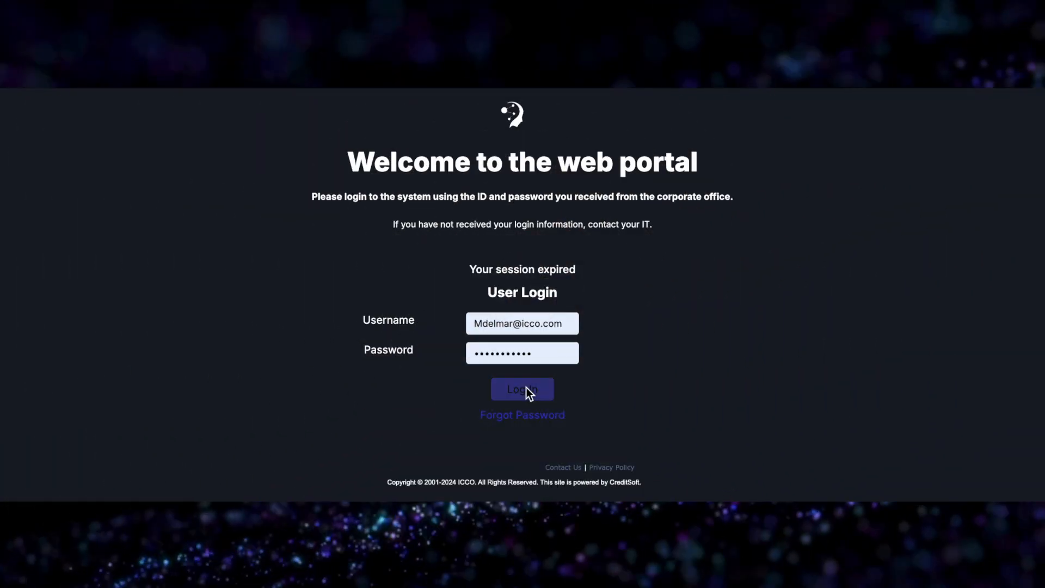
# - Log in with the prefilled credentials and view the sales Dashboard
pyautogui.click(522, 389)
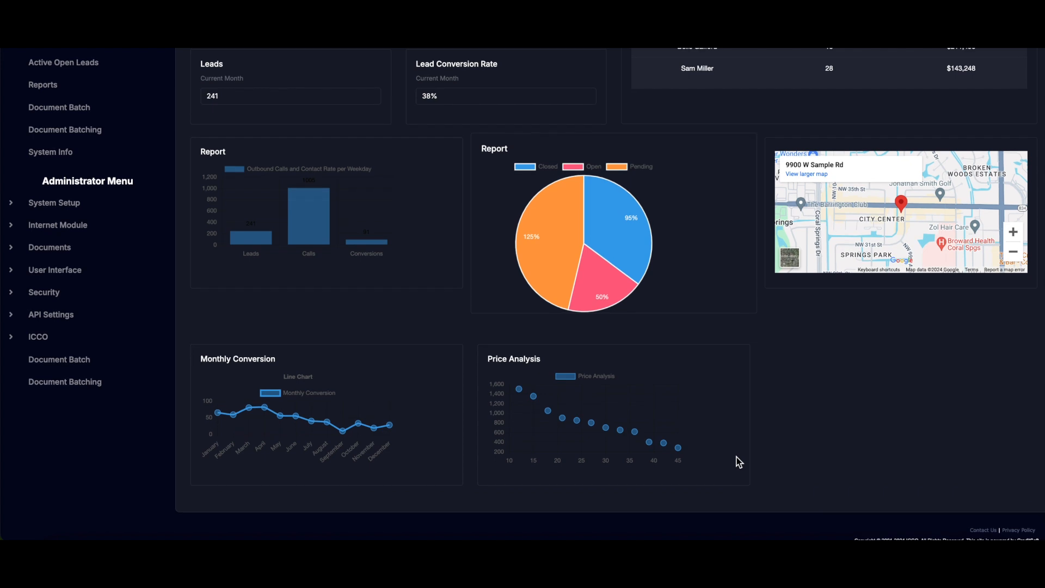
pyautogui.scroll(3)
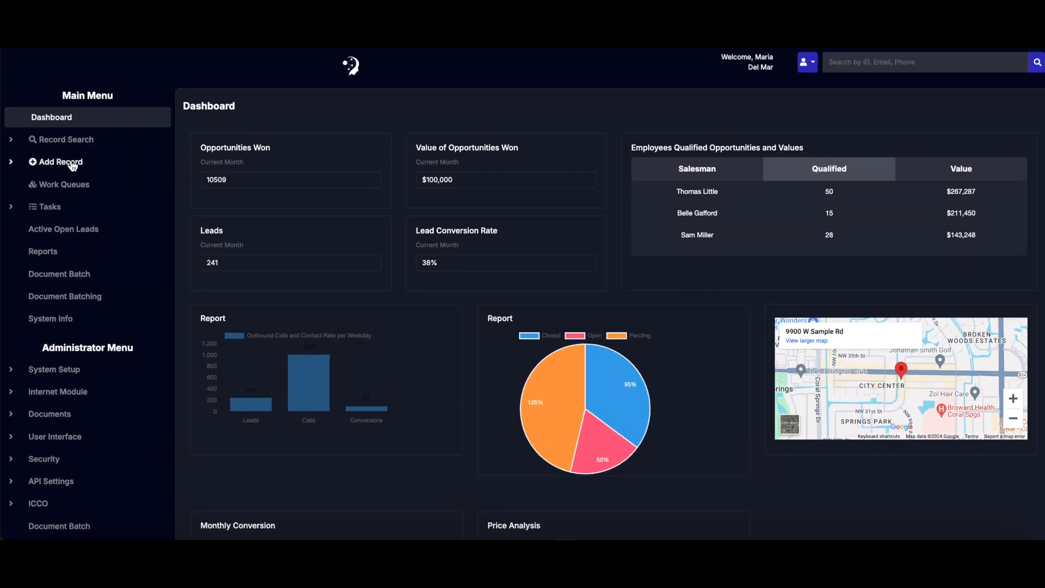
pyautogui.click(60, 161)
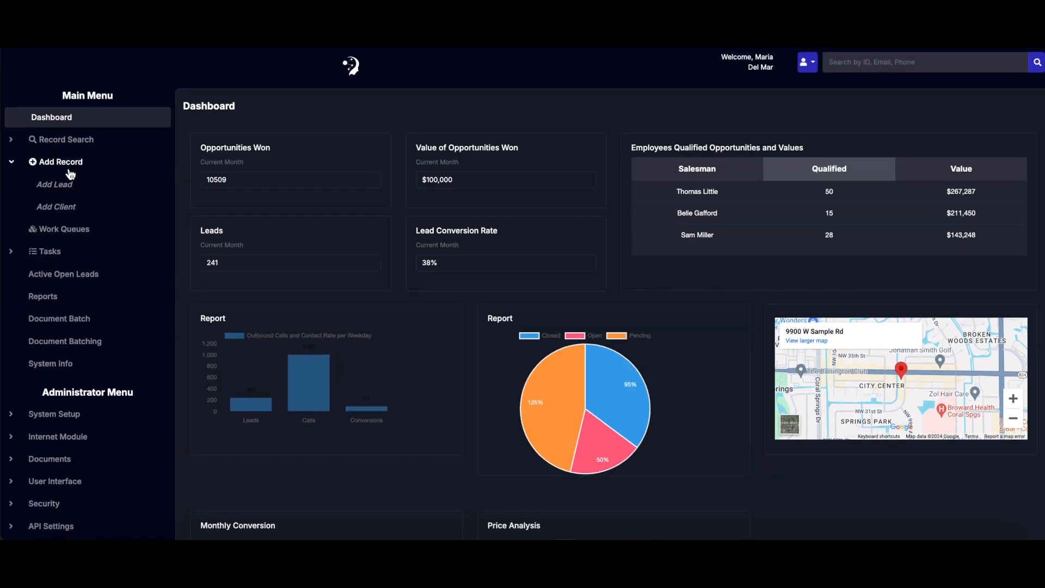
pyautogui.click(53, 184)
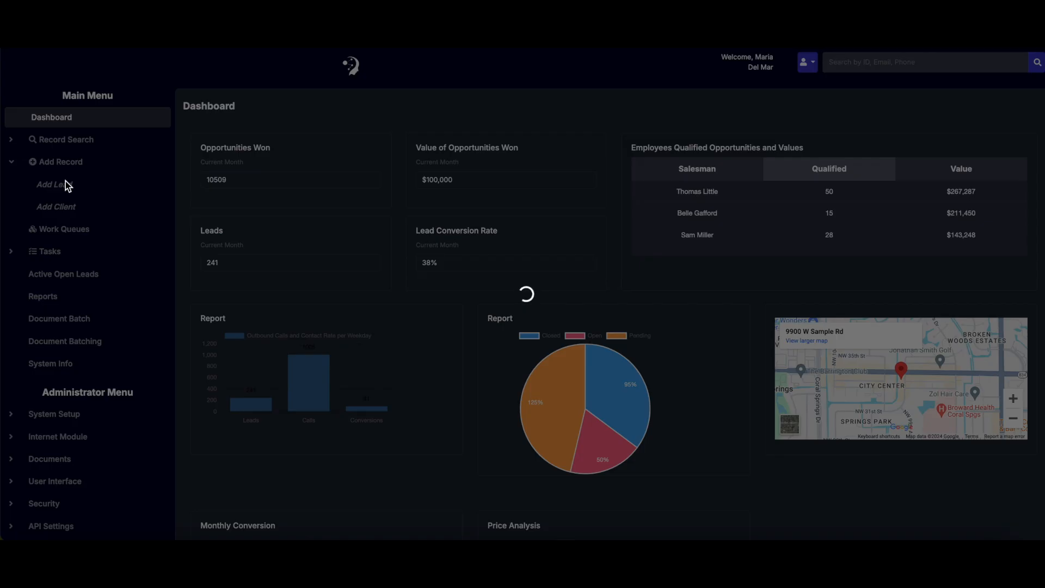
pyautogui.click(55, 184)
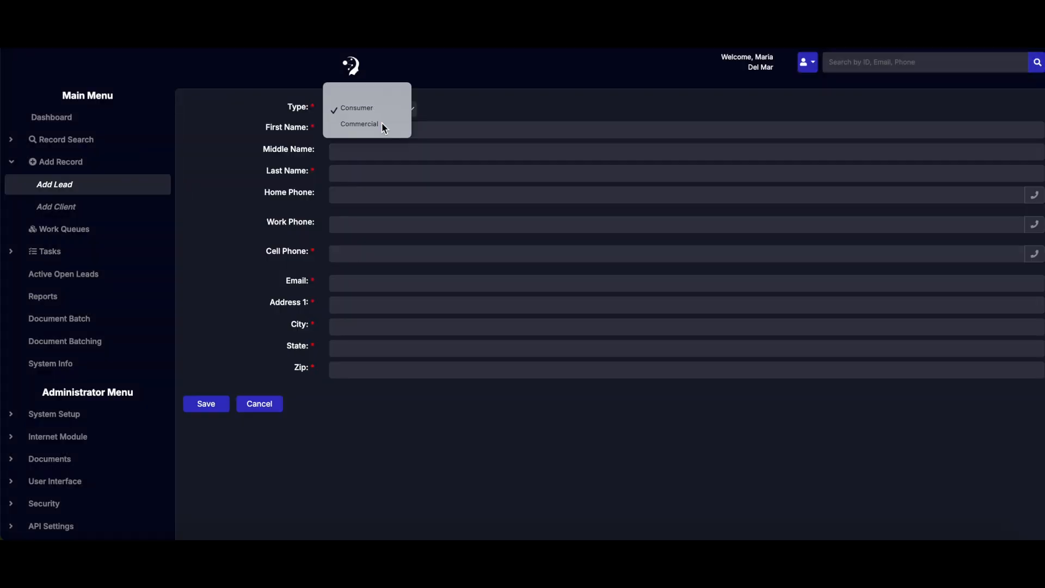
pyautogui.click(359, 125)
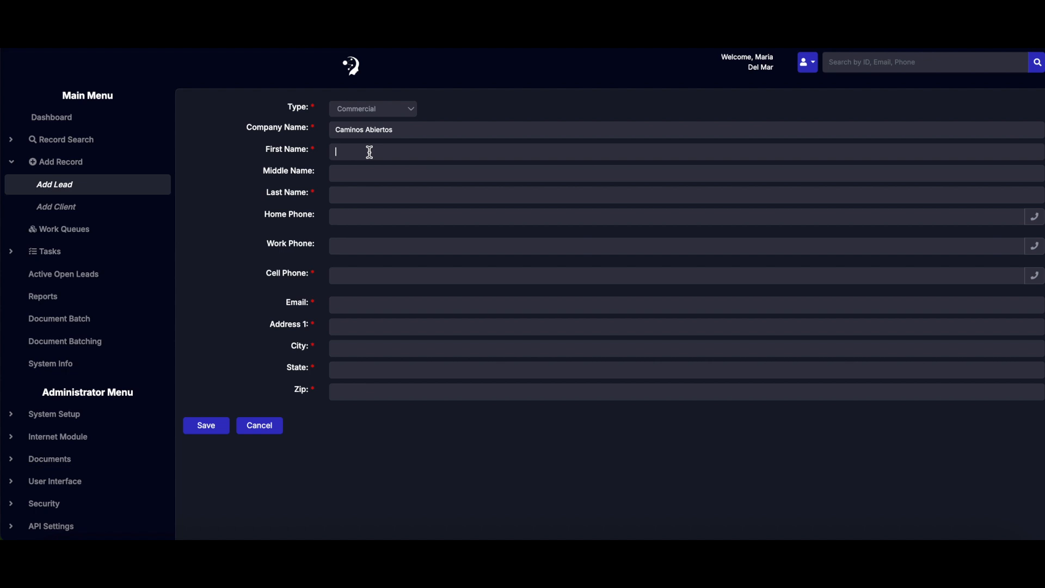
pyautogui.write('564 739')
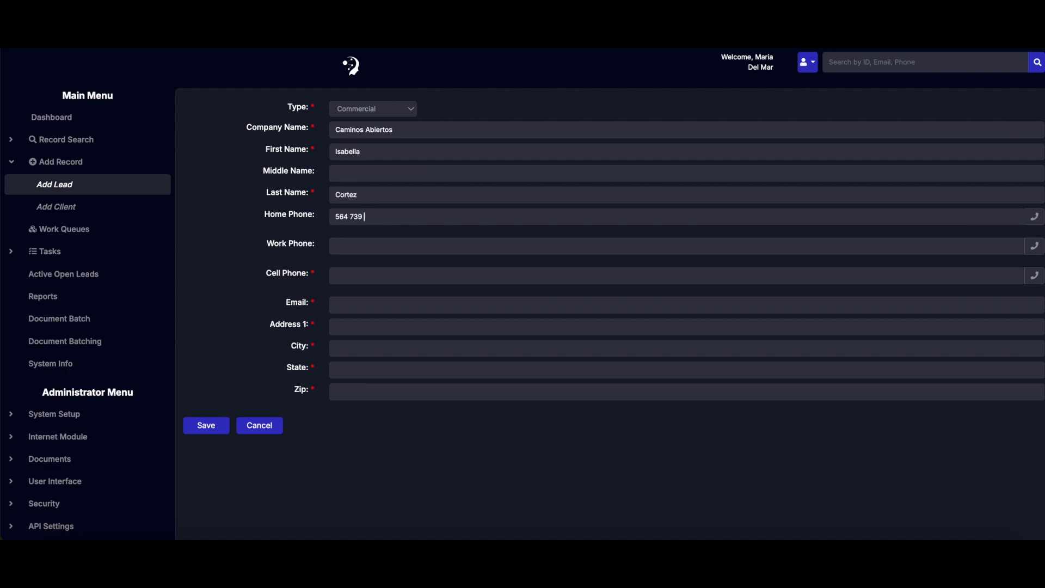
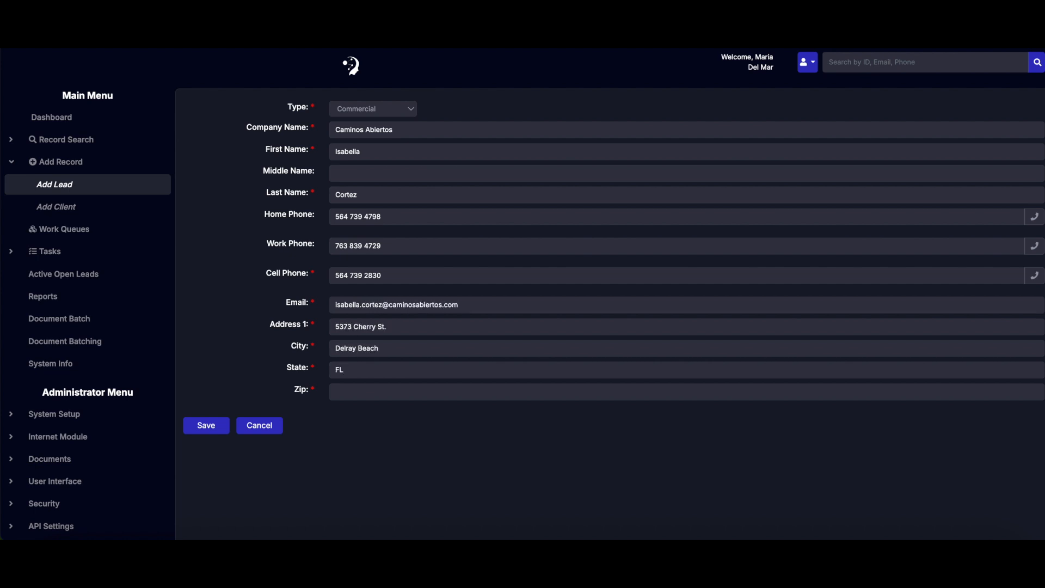
pyautogui.write('33446')
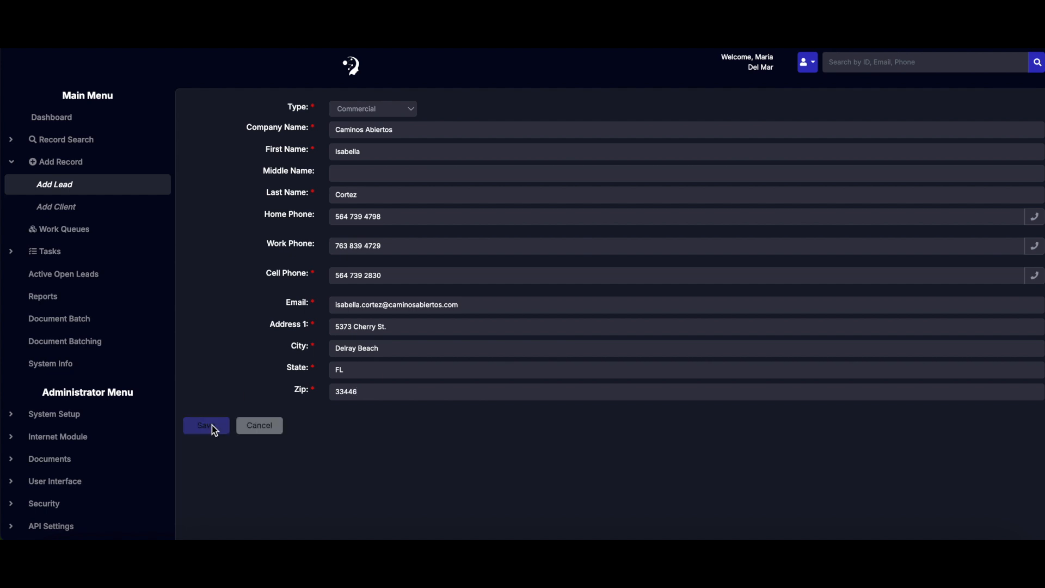
pyautogui.click(205, 425)
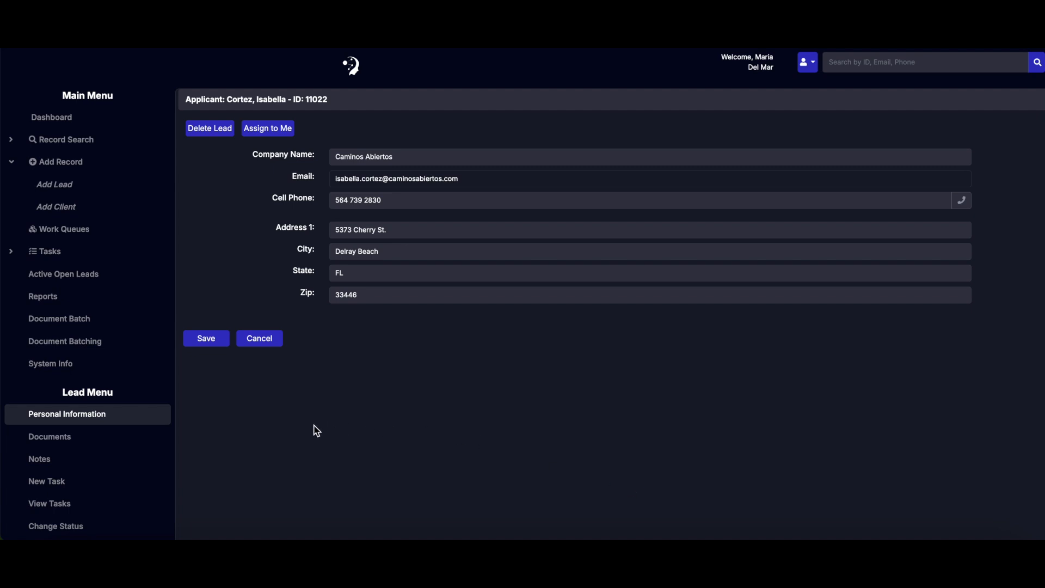
pyautogui.moveTo(121, 404)
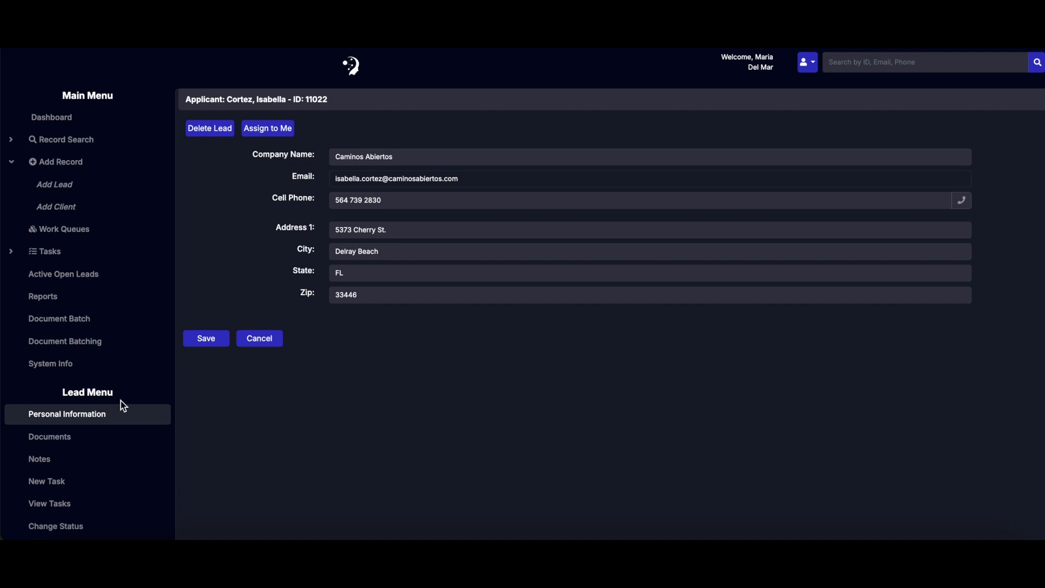
# - Review lead 11022's Documents and Notes, then return to Personal Information
pyautogui.scroll(-3)
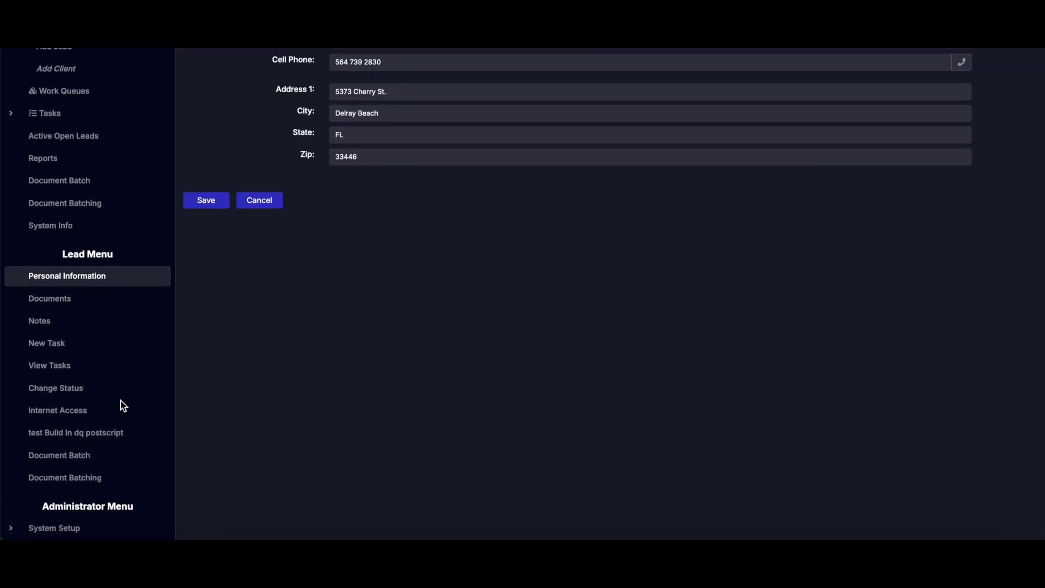
pyautogui.scroll(-3)
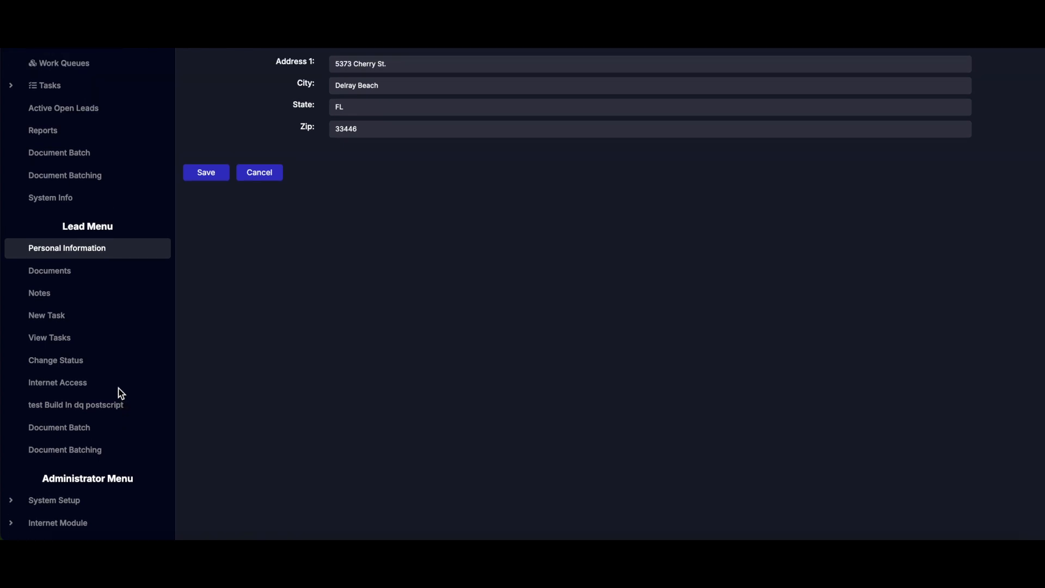
pyautogui.click(48, 270)
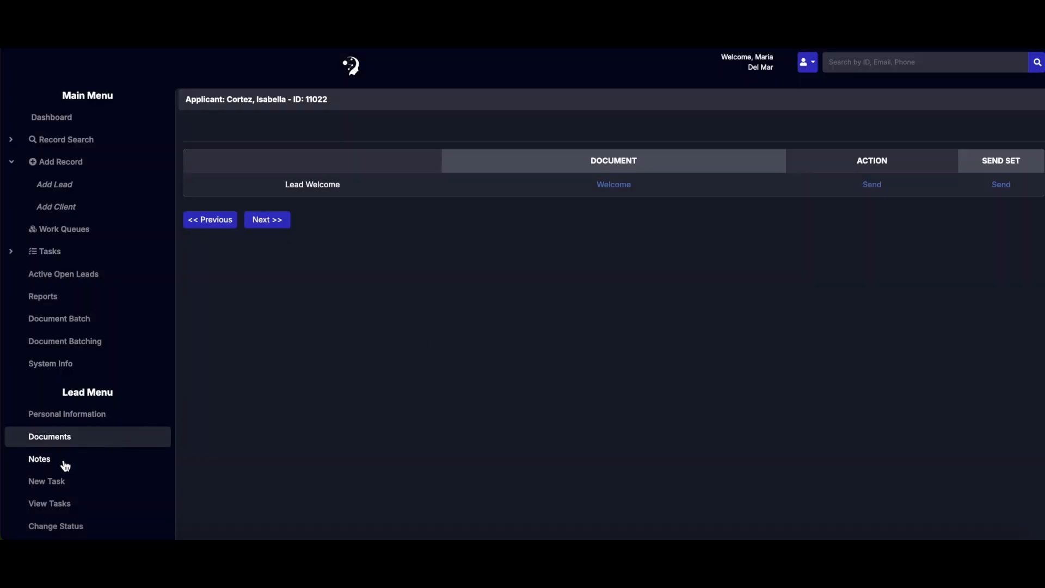
pyautogui.click(38, 458)
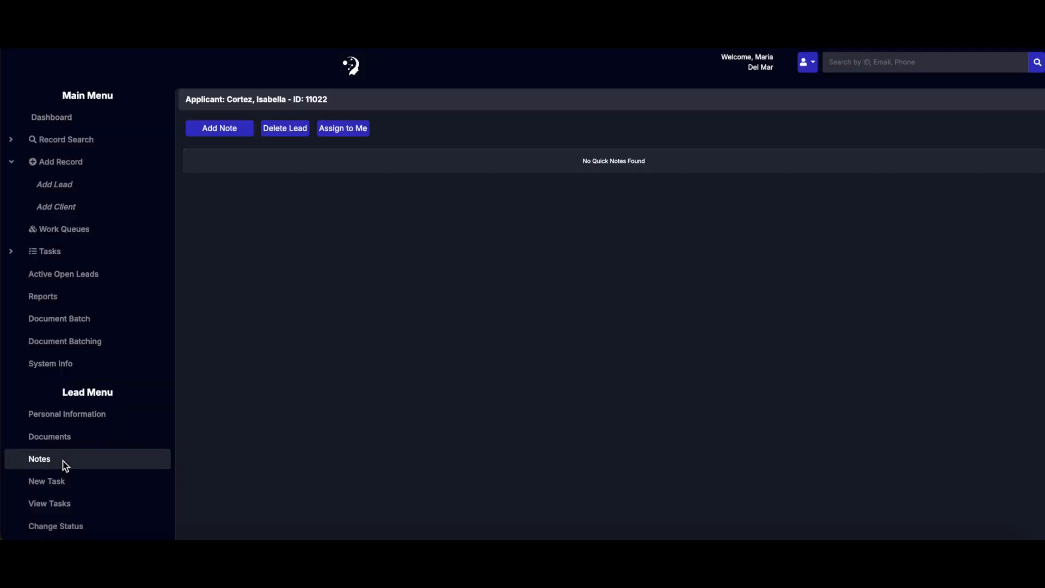
pyautogui.click(67, 413)
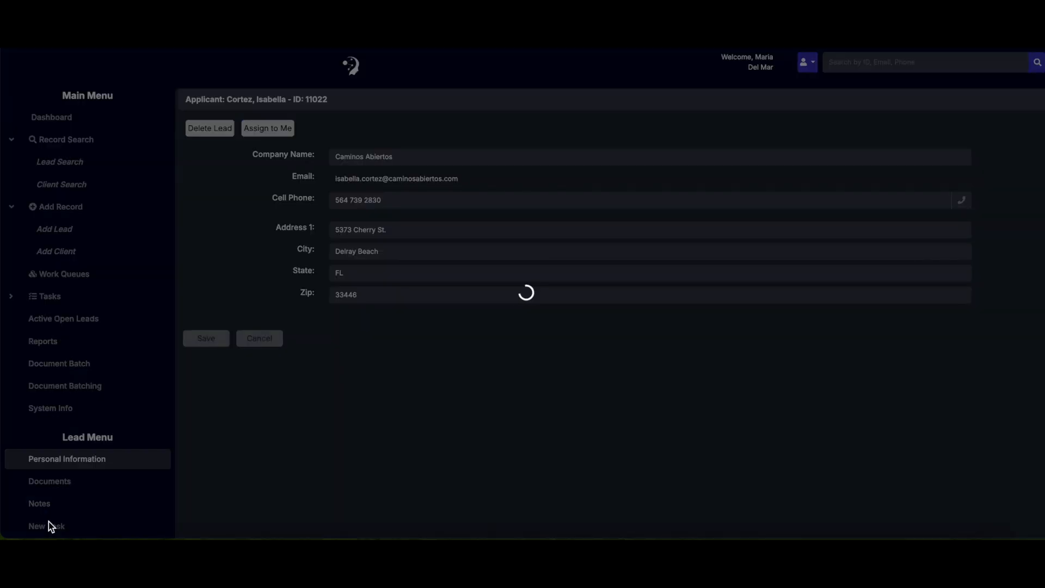
# - Submit a Bills task saying Isabella is waiting for the invoice Santiago made
pyautogui.click(47, 526)
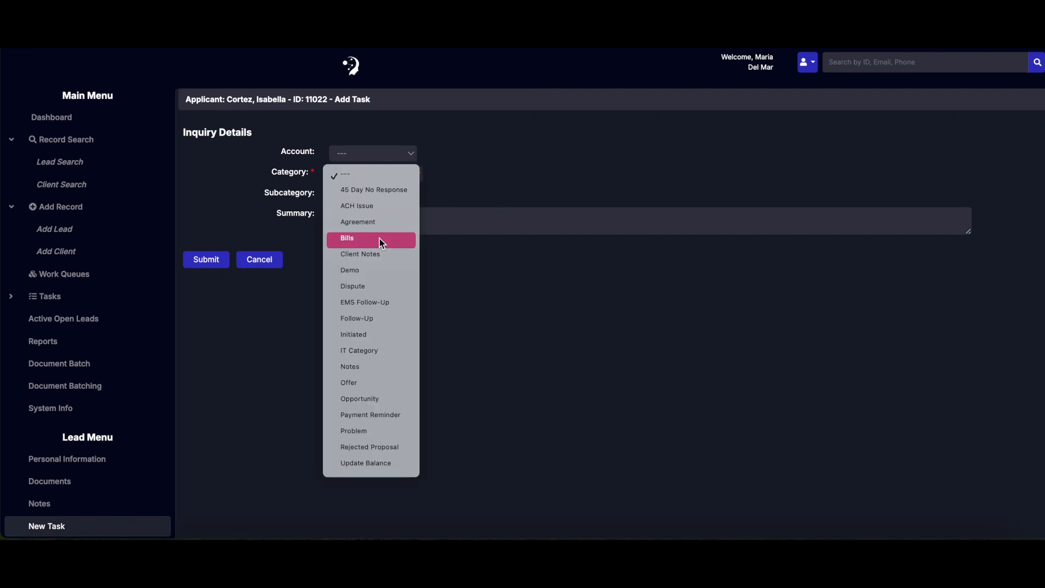
pyautogui.click(347, 239)
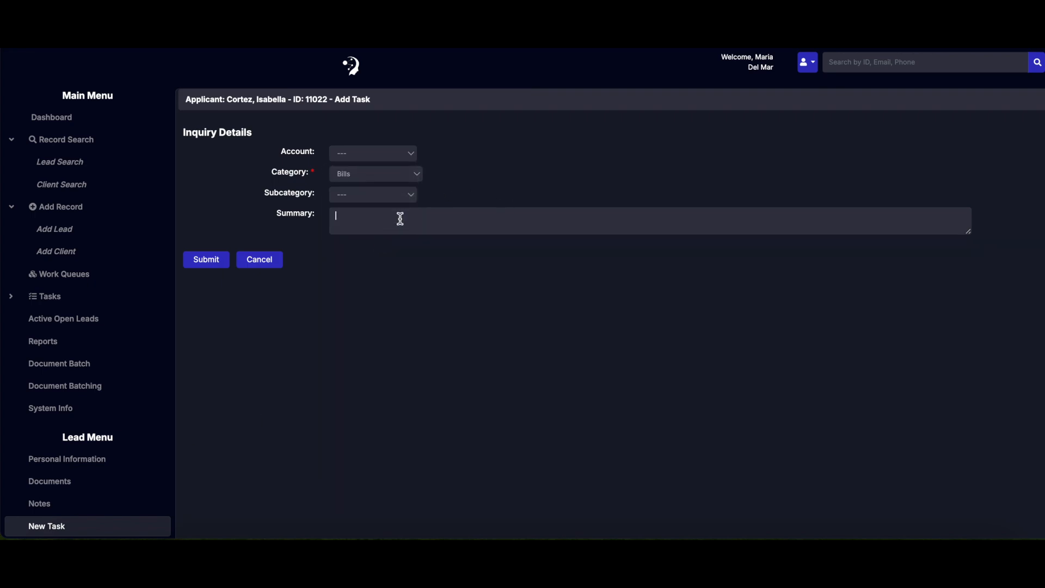
pyautogui.write('We need to send the bill to Isabella, she is waiting for the invoice Santiago made.')
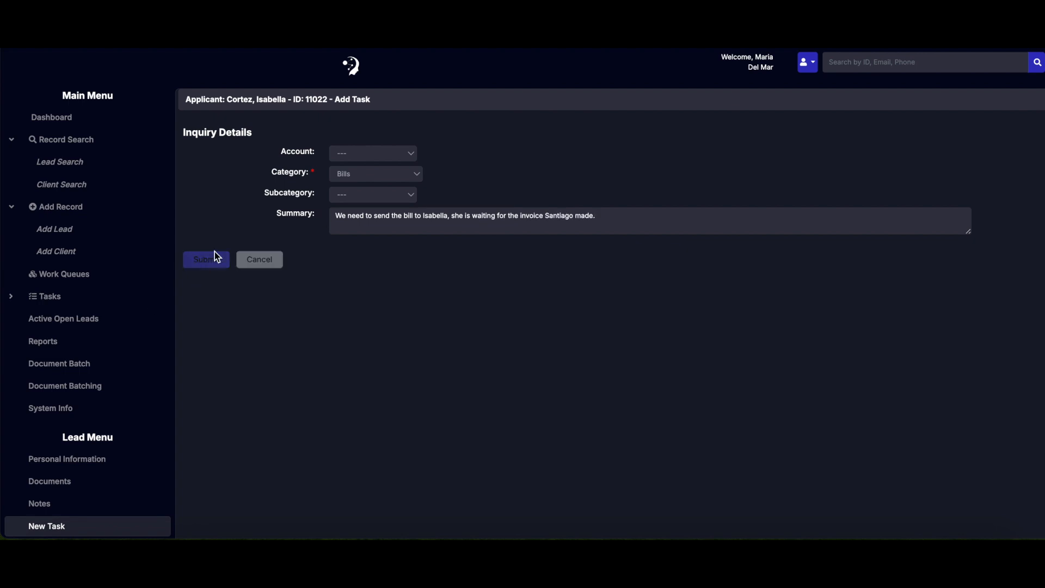
pyautogui.click(205, 260)
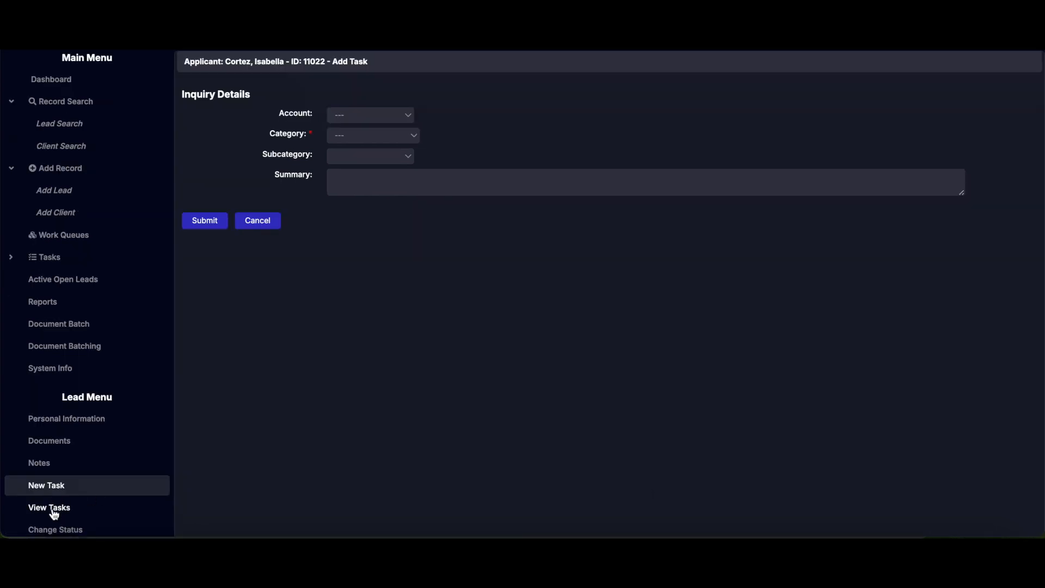
# - List the lead's tasks and open the pending Bills task, inquiry 6603
pyautogui.click(48, 507)
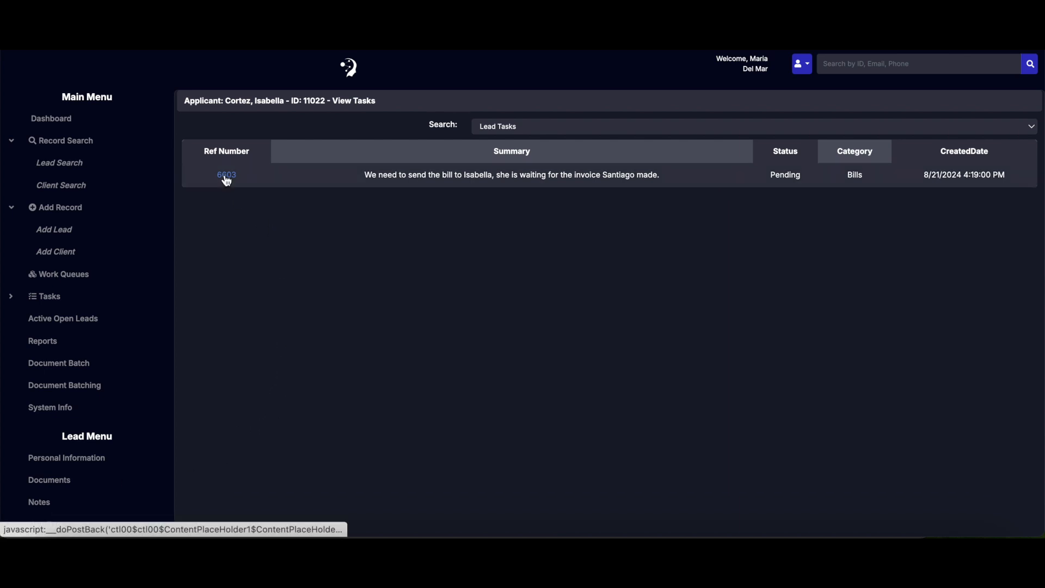
pyautogui.click(226, 175)
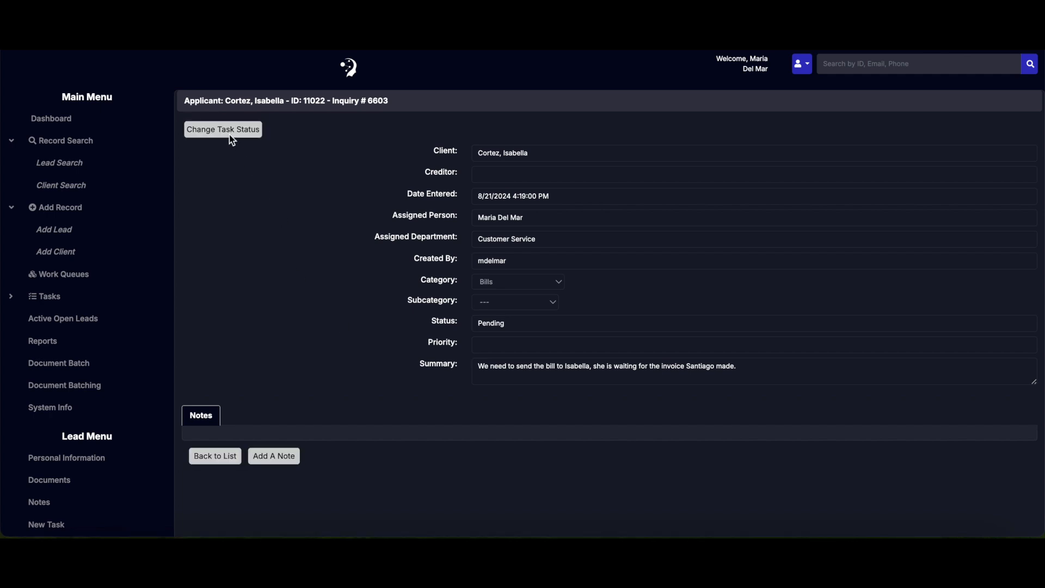
# - Change inquiry 6603's status from Pending to Completed
pyautogui.click(222, 130)
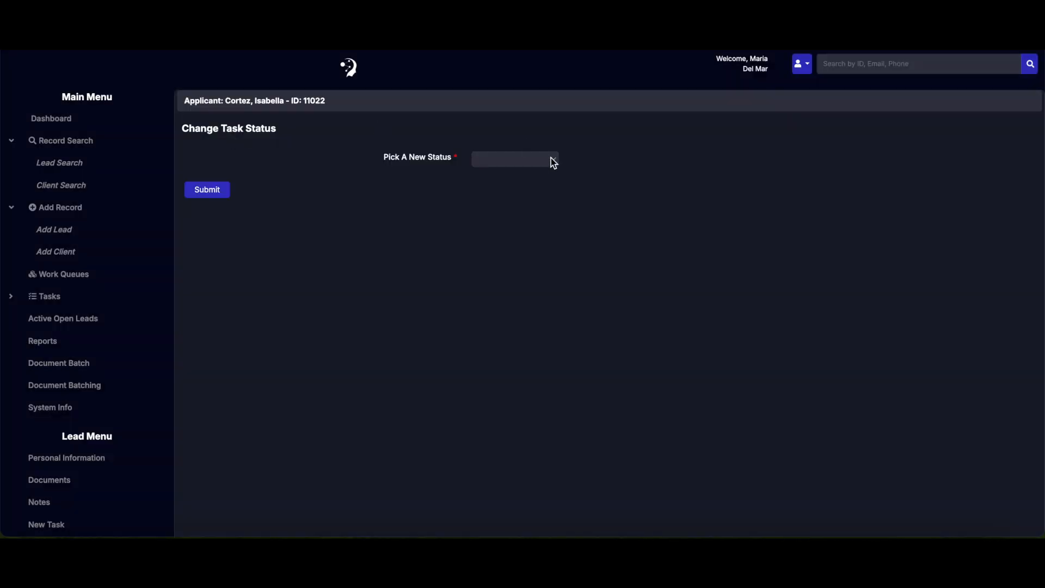
pyautogui.click(513, 159)
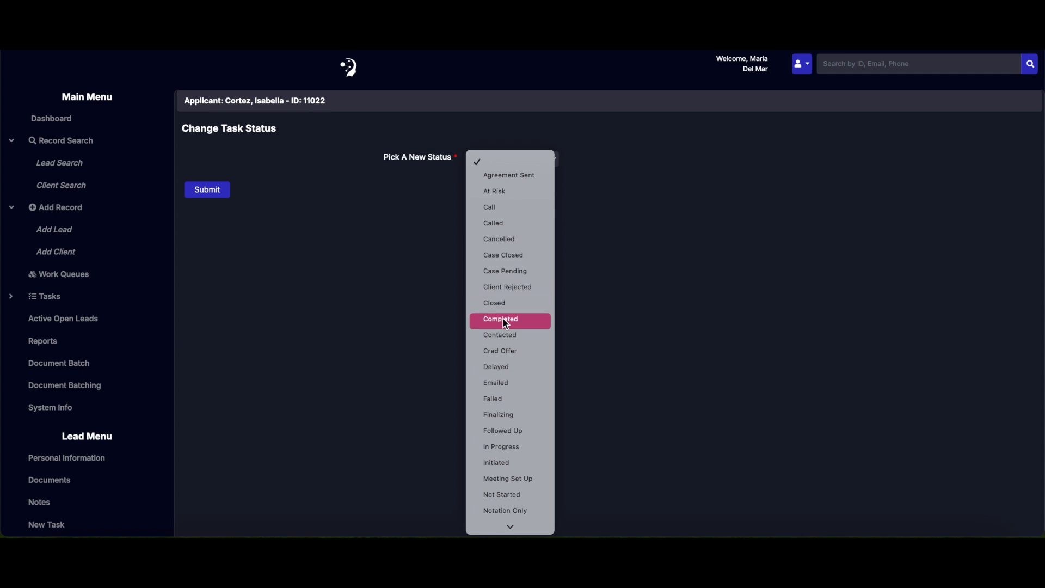
pyautogui.click(207, 190)
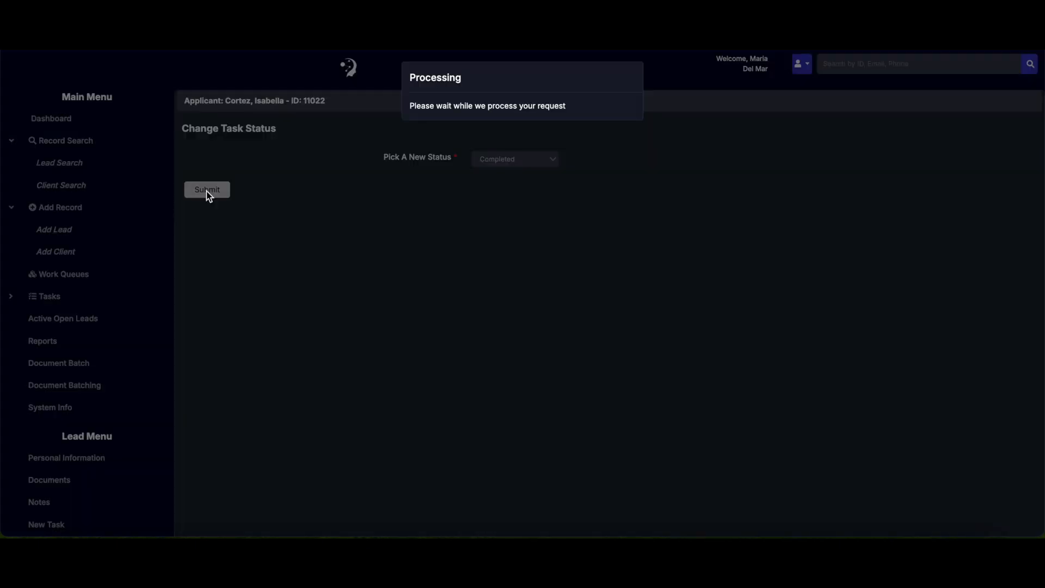
pyautogui.click(207, 190)
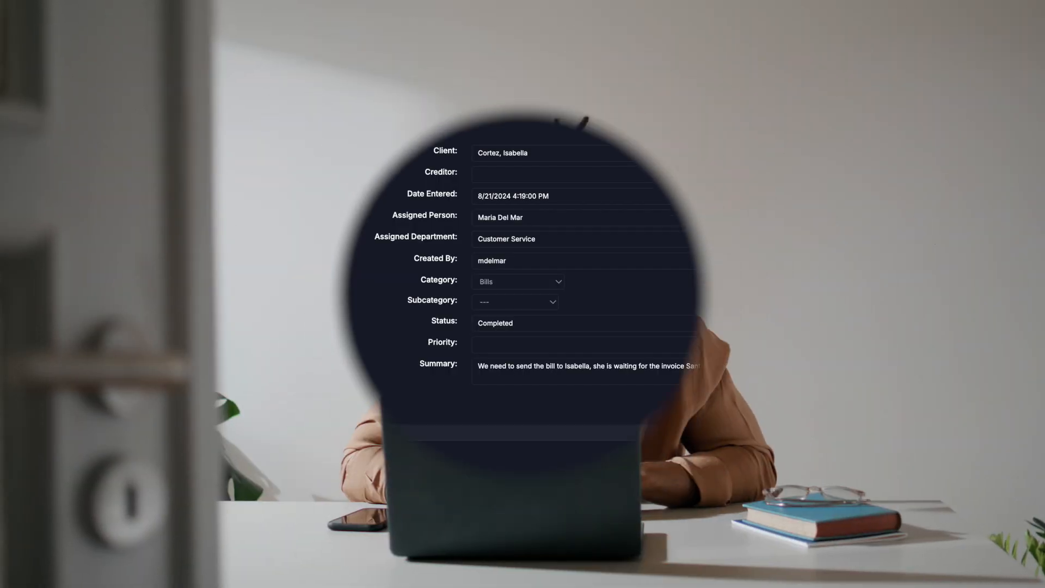